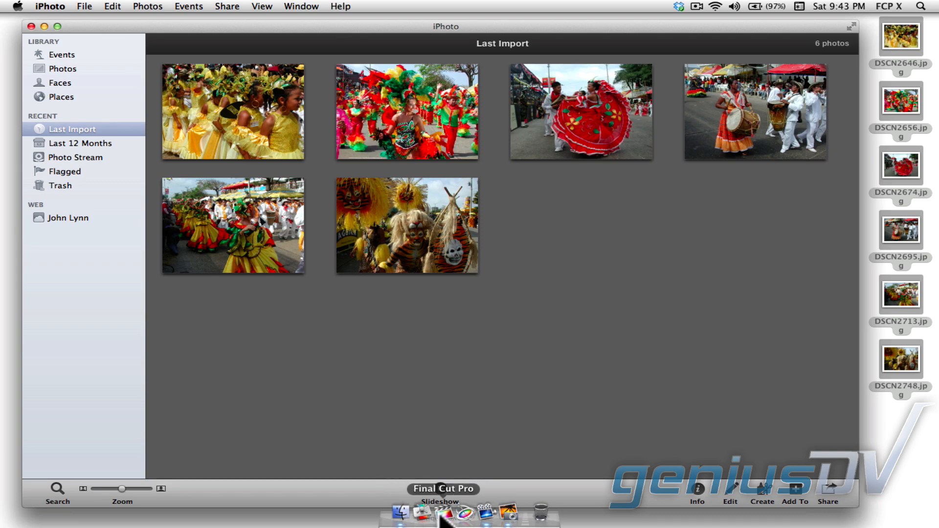
Step: Switch from iPhoto to Final Cut Pro X via the Dock icon
left_click(442, 512)
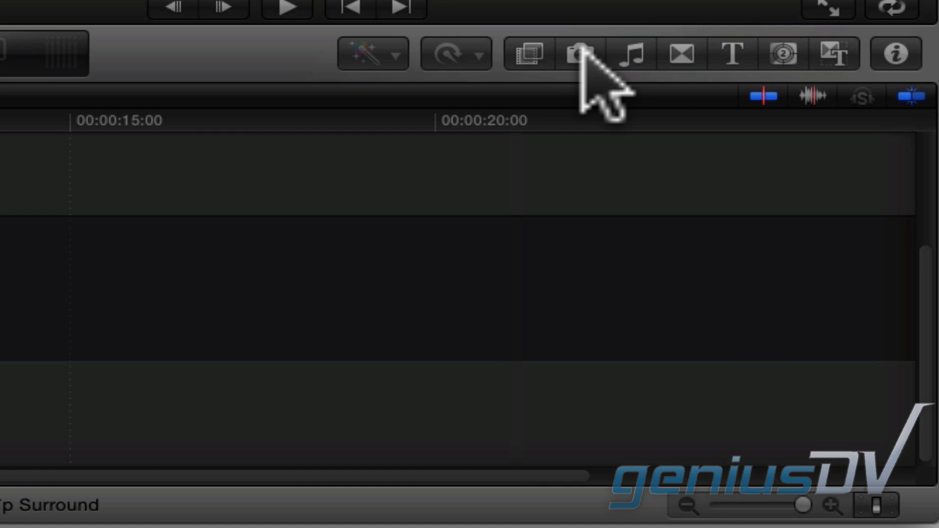
left_click(578, 53)
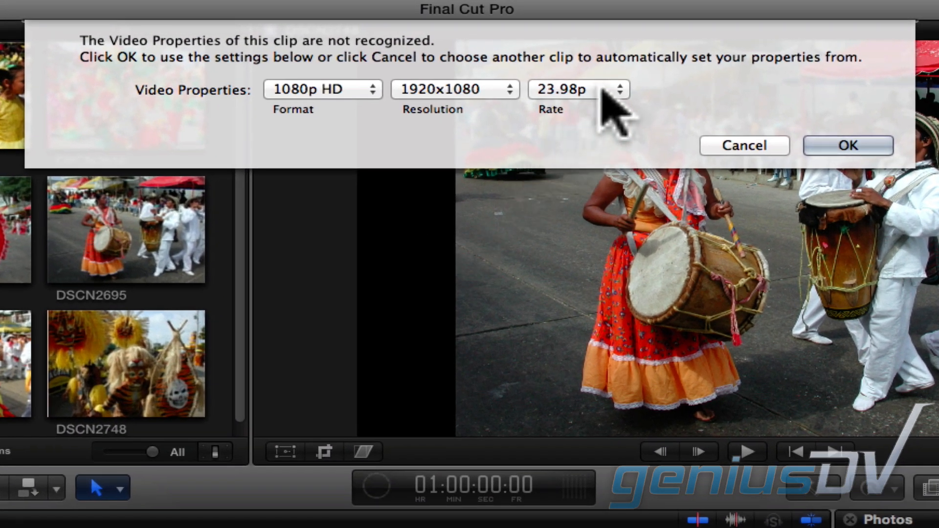
Step: Change the project rate to 29.97p at 1920x1080 and accept the video properties
left_click(577, 89)
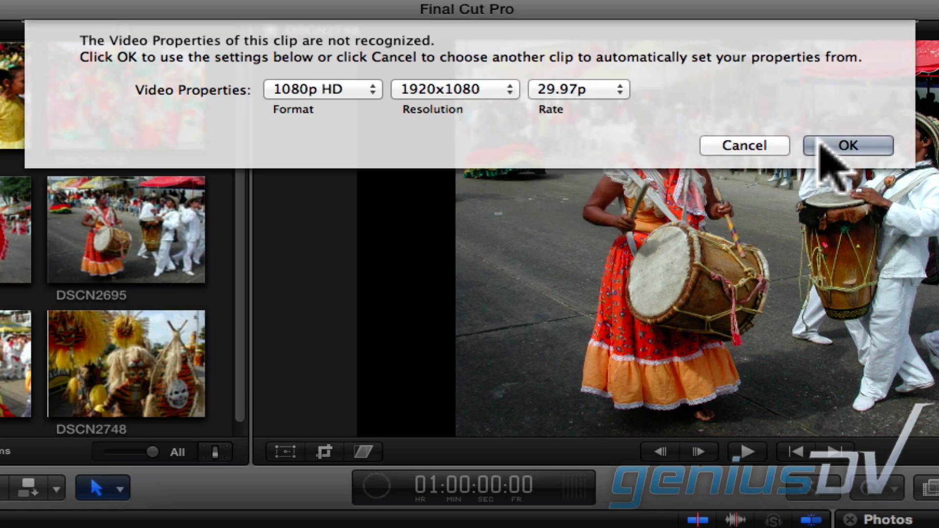
left_click(847, 146)
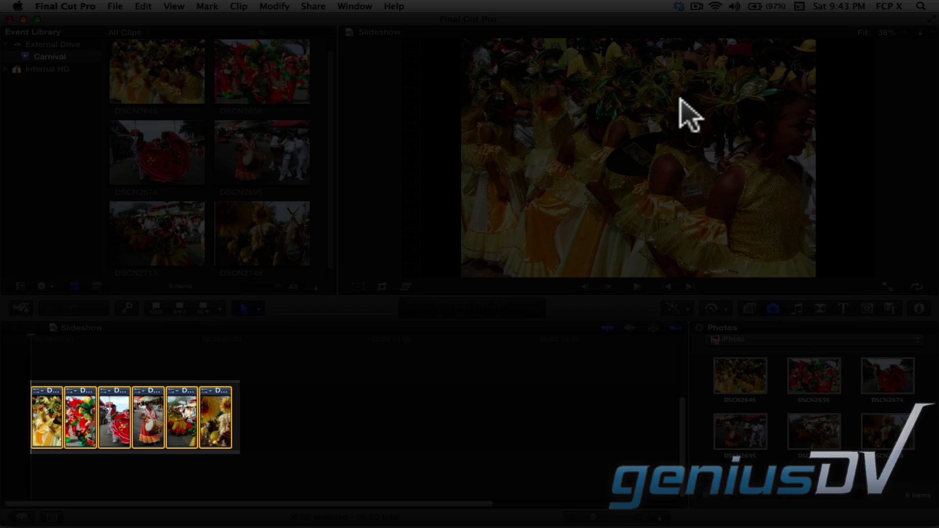
Step: Set the duration of all six selected photo clips to 3:00
key("ctrl+d")
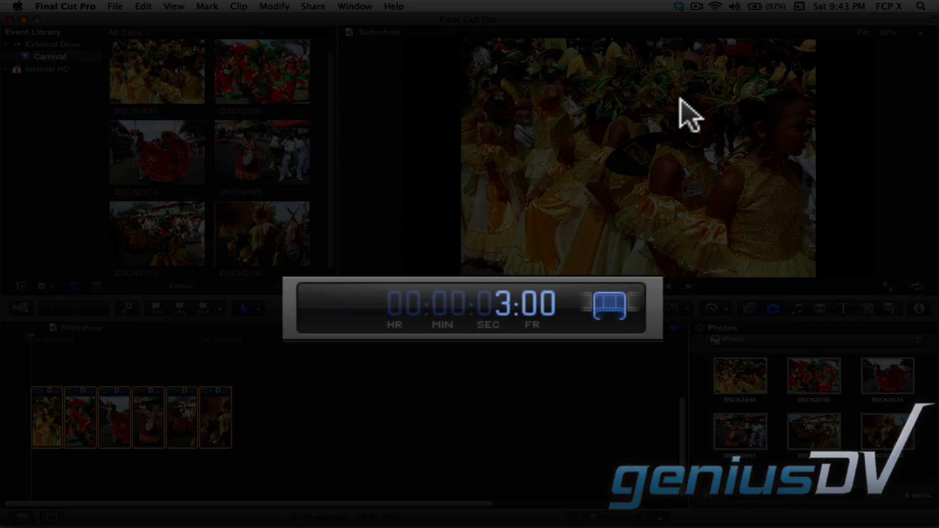
left_click(606, 307)
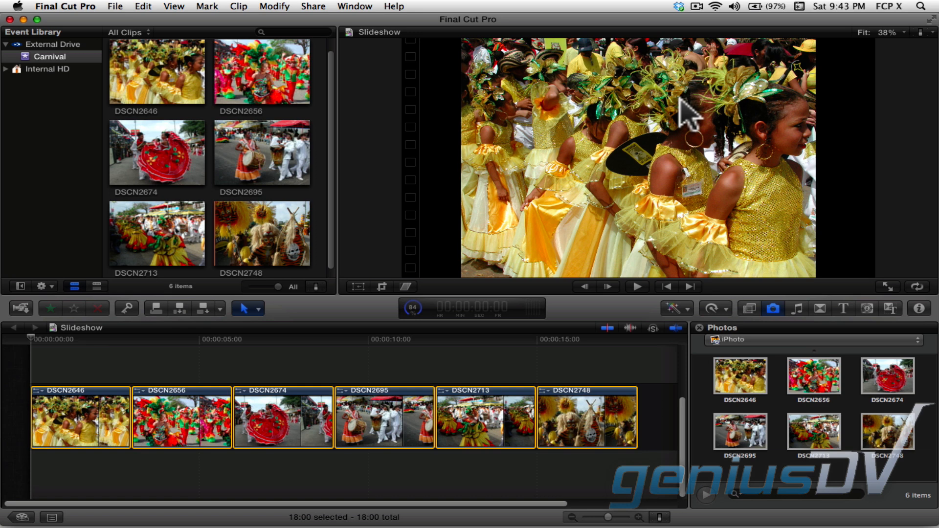
Step: Select the first carnival photo and activate its Transform resize handles in the viewer
left_click(634, 155)
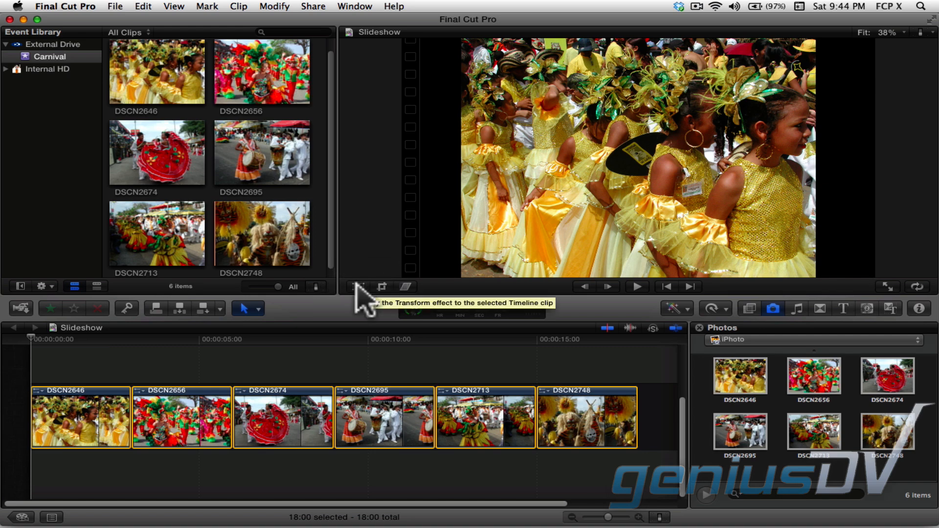
left_click(359, 286)
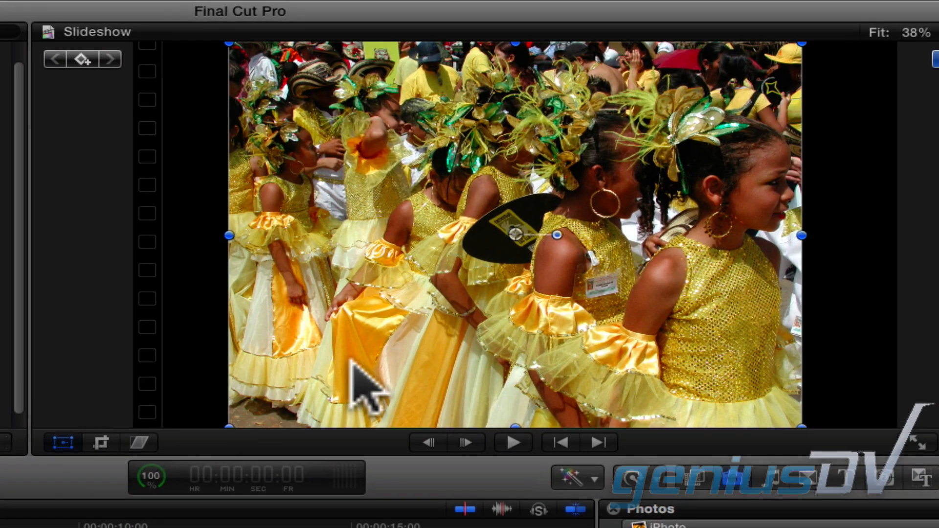
mouse_move(802, 437)
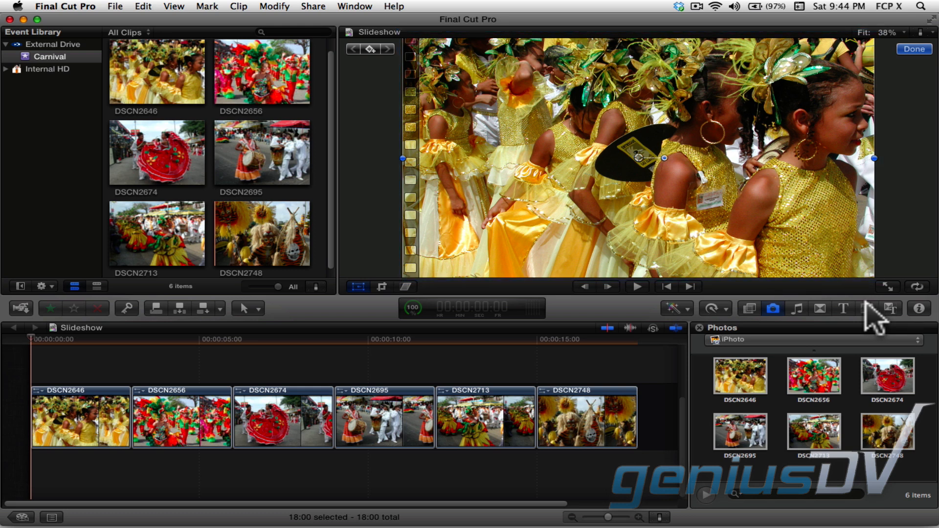
mouse_move(254, 374)
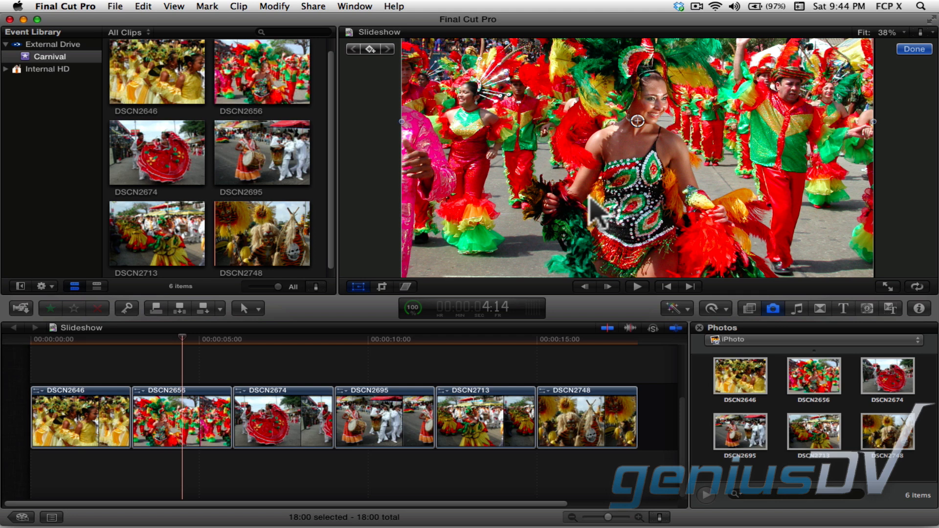
mouse_move(750, 291)
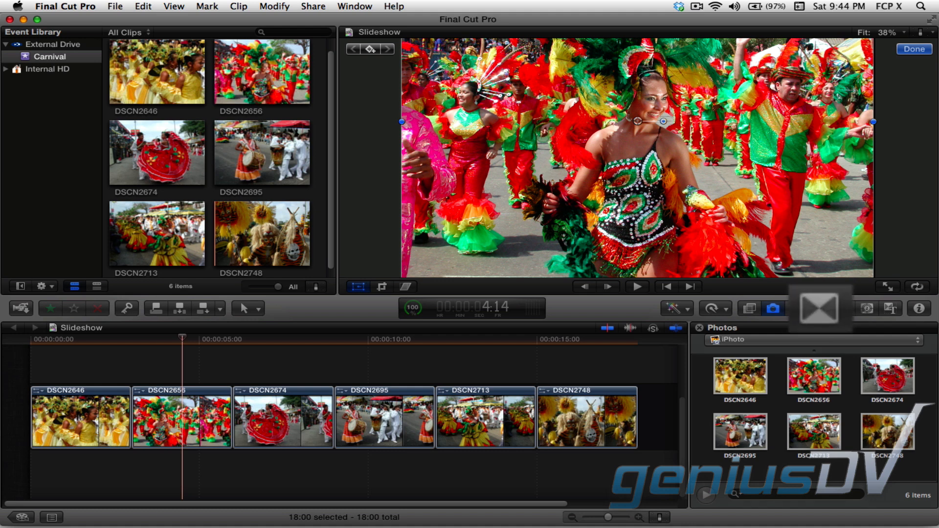
Step: Browse the Movements transitions and choose the Smear transition
left_click(816, 309)
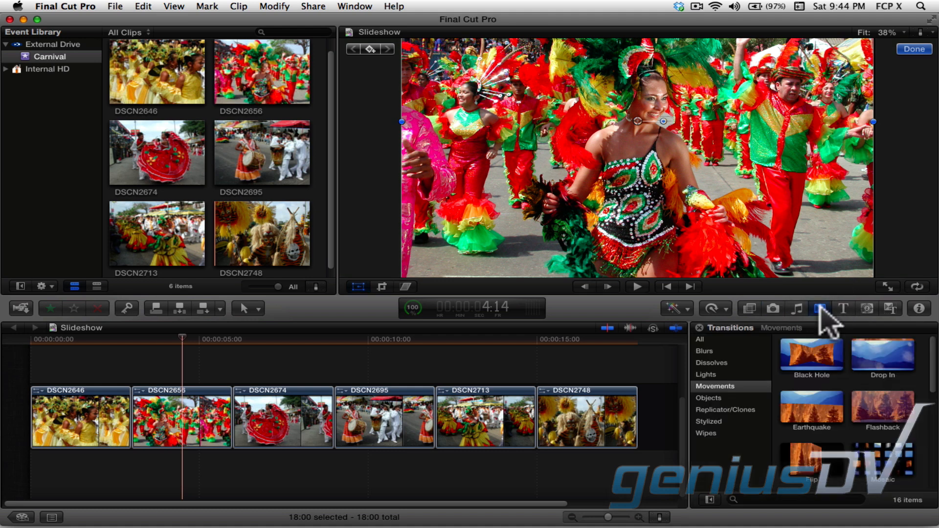
scroll("down", 3)
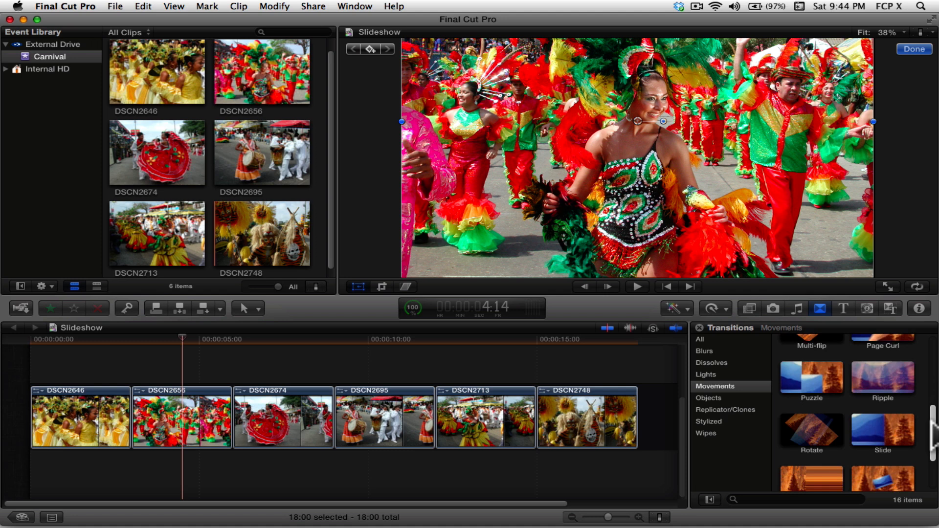
scroll("down", 3)
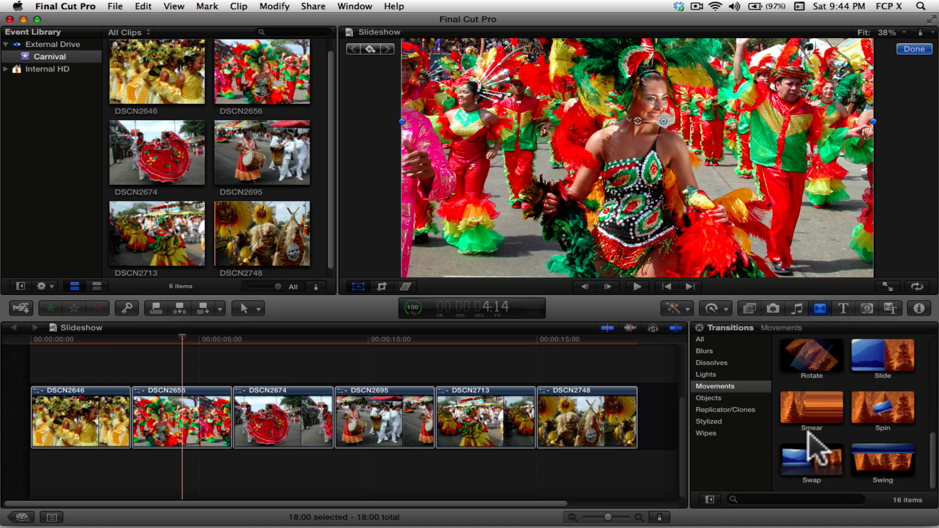
left_click(810, 459)
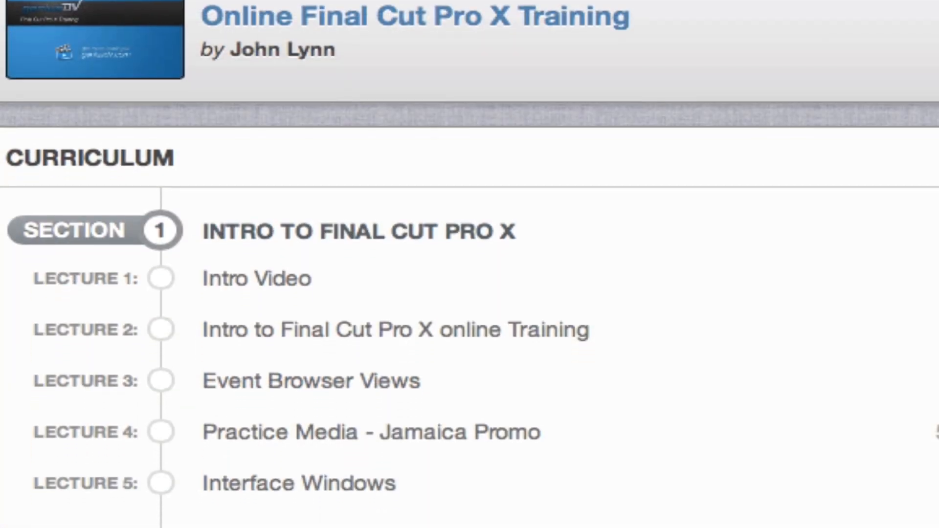
Step: Show the course Notes with the saved note on finding clip duration
scroll("down", 3)
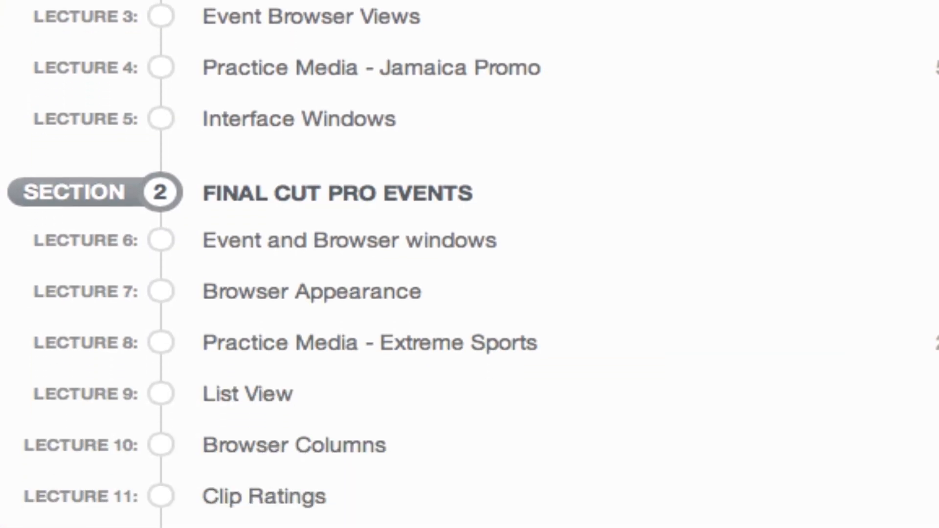
scroll("down", 3)
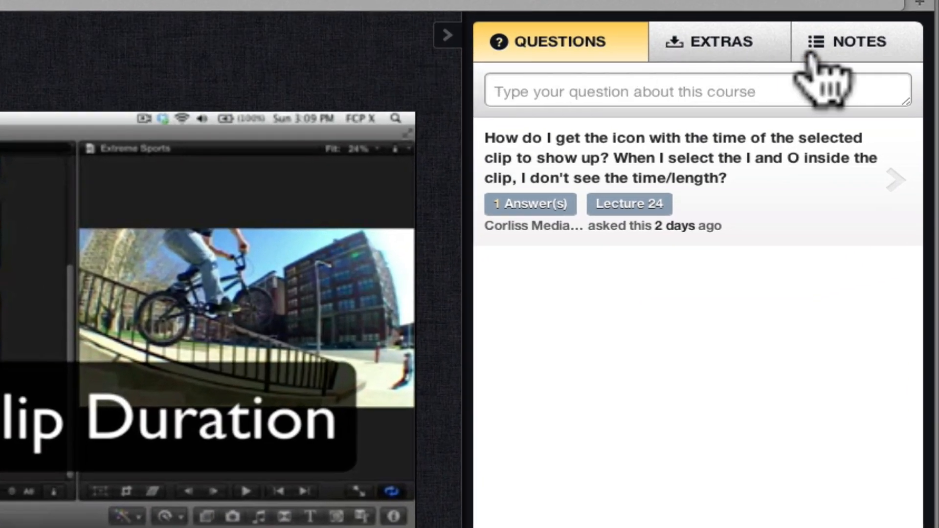
left_click(844, 41)
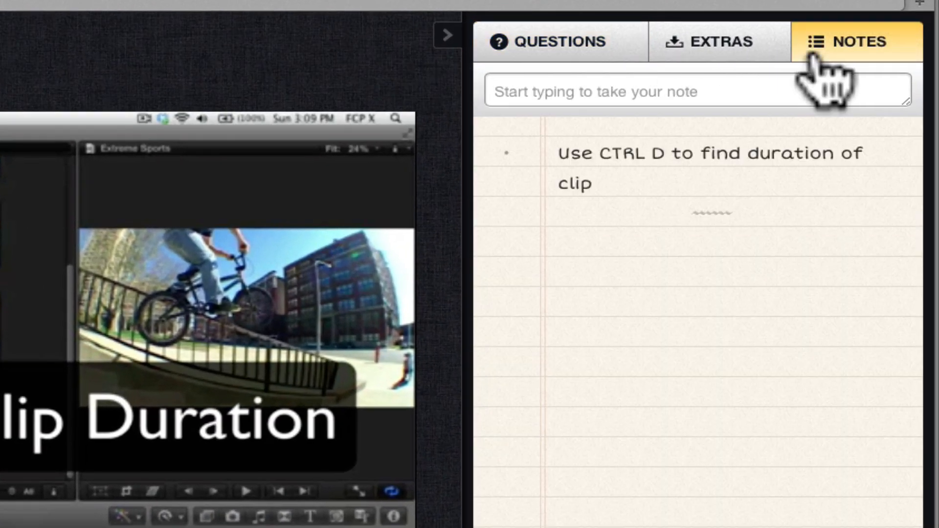